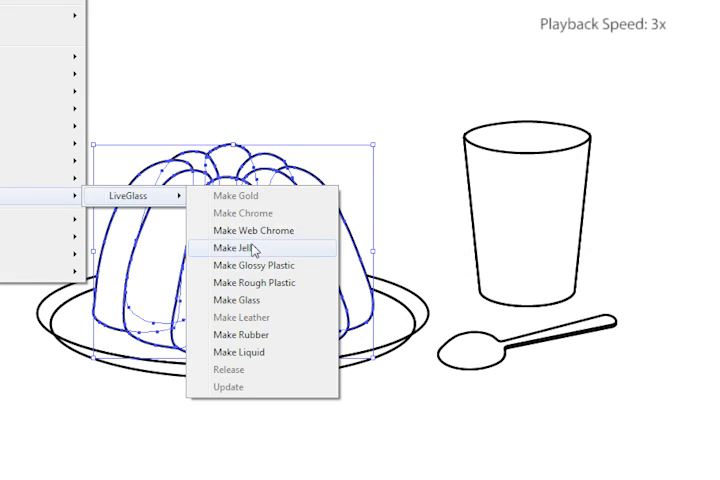
- Render the mould as glossy orange jelly and the plate and spoon as Web Chrome
click(228, 246)
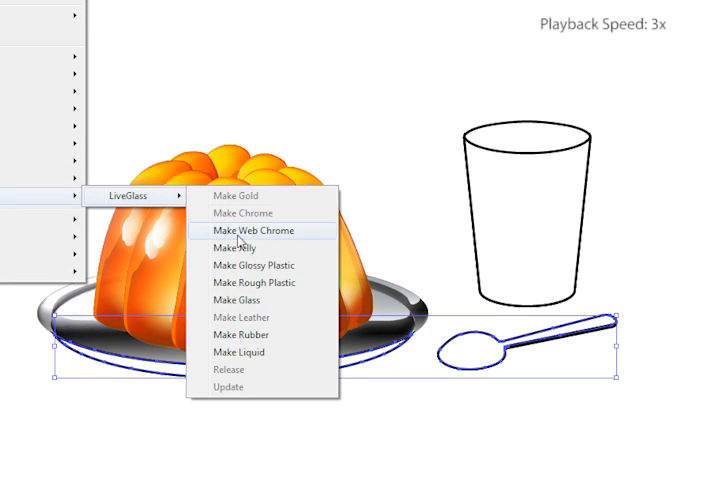
click(252, 232)
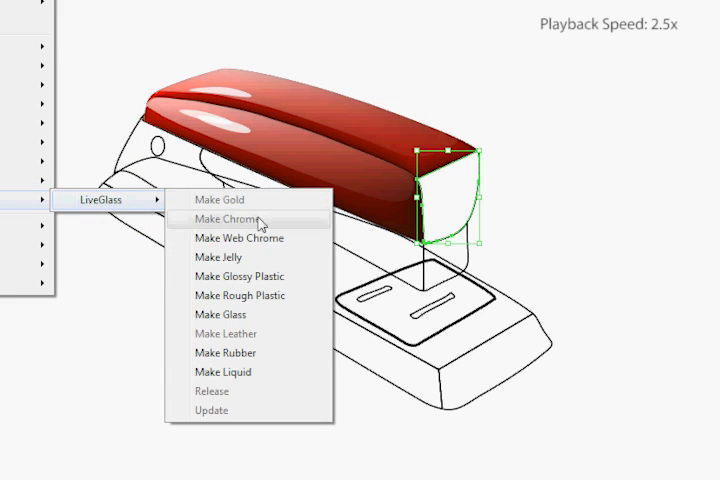
- Apply the Web Chrome material to the stapler's front end cap
click(232, 220)
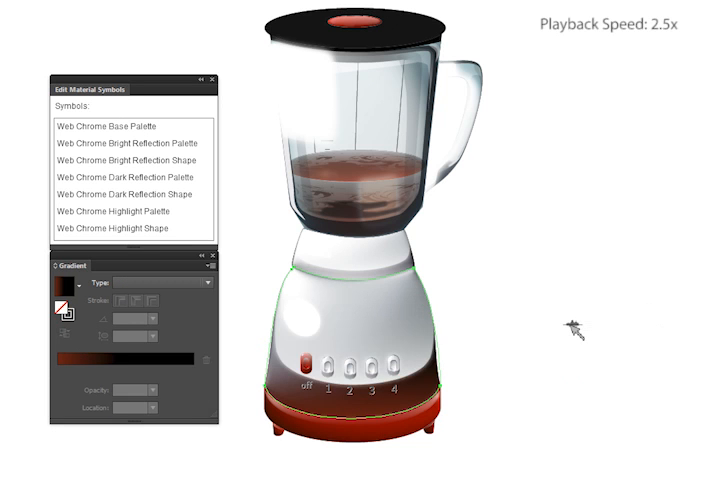
- Select the Web Chrome Highlight Shape symbol for editing in the Material Symbols panel
click(116, 228)
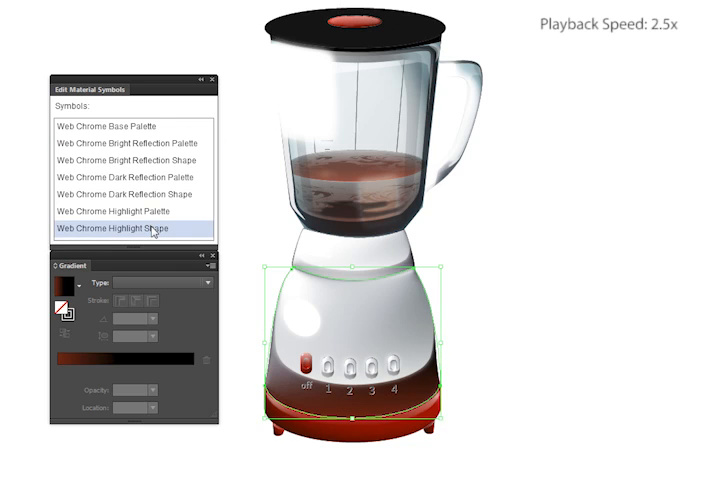